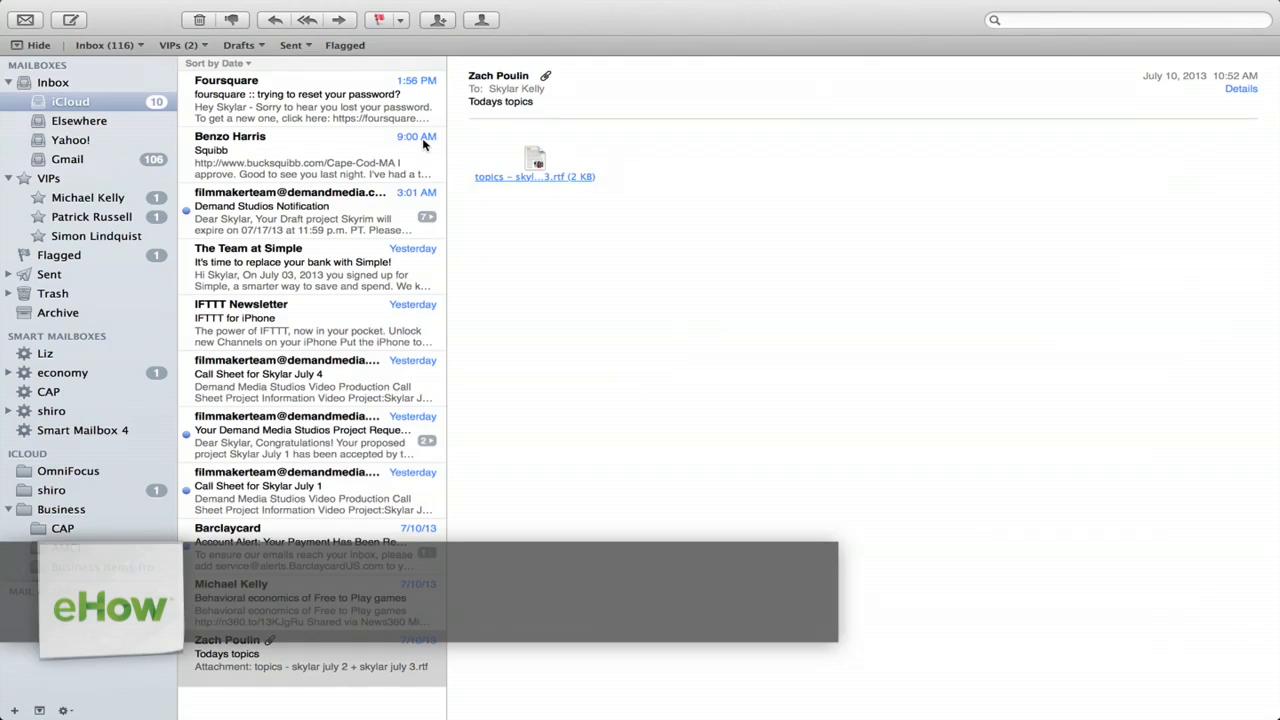
Pull down the Mail application menu from the menu bar
{"action": "left_click", "coordinate": [62, 8]}
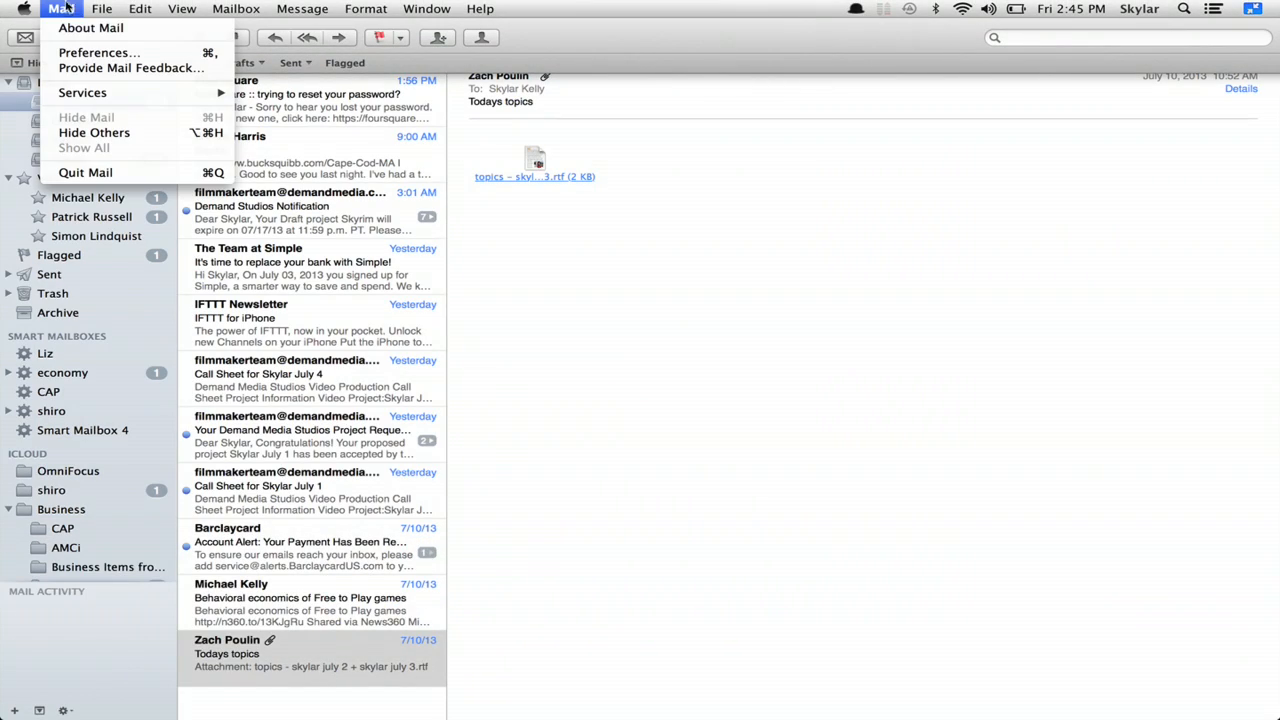
Review Signature #1 and per-account signatures in Mail's Signatures preferences
{"action": "left_click", "coordinate": [98, 52]}
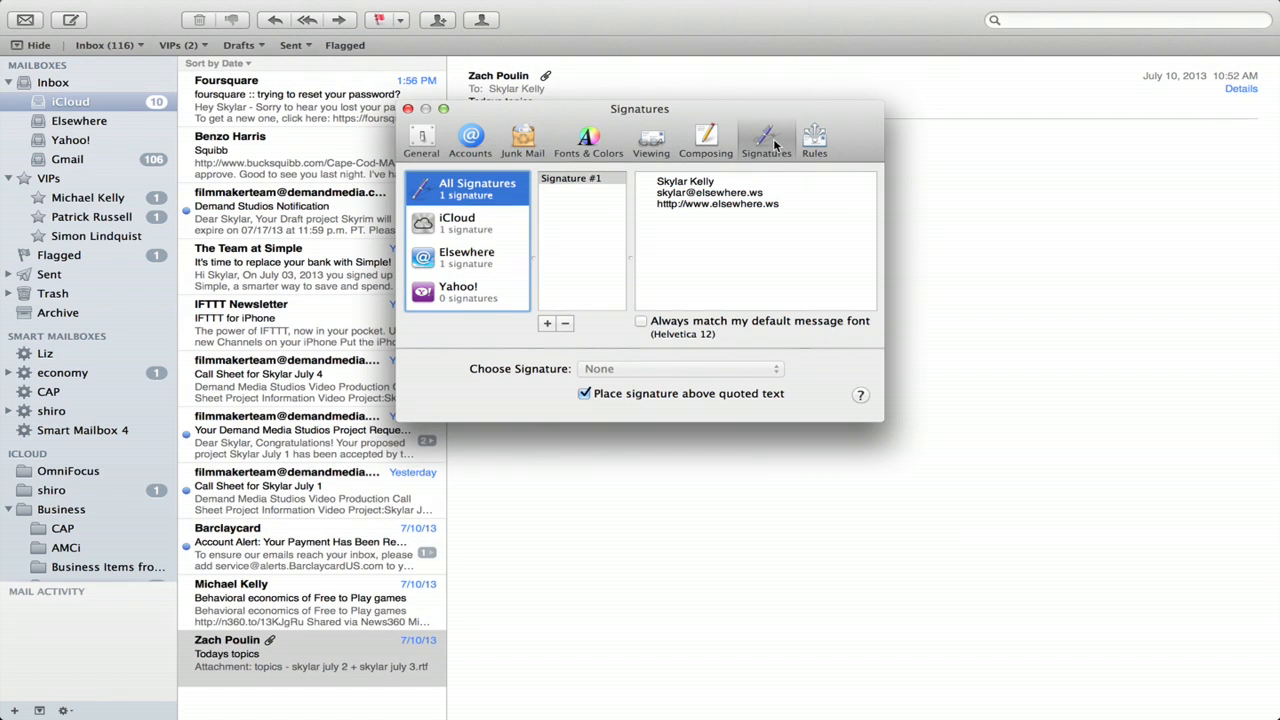
{"action": "mouse_move", "coordinate": [510, 198]}
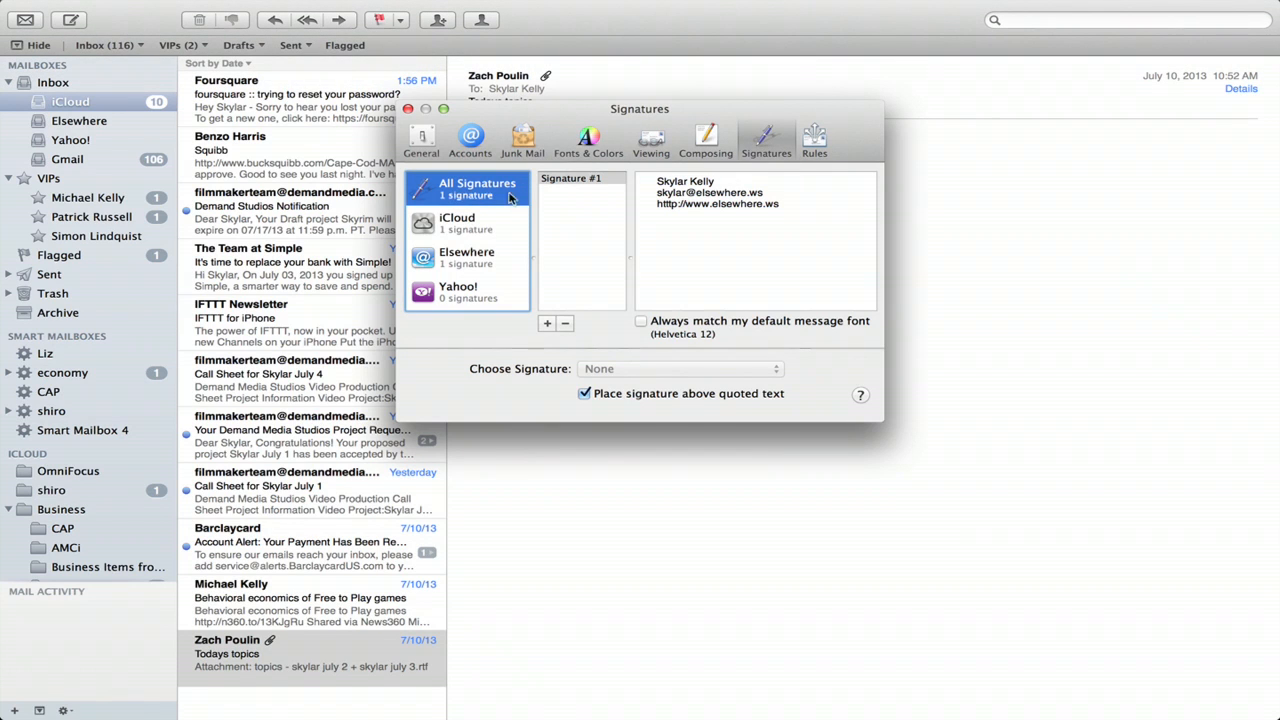
{"action": "mouse_move", "coordinate": [472, 292]}
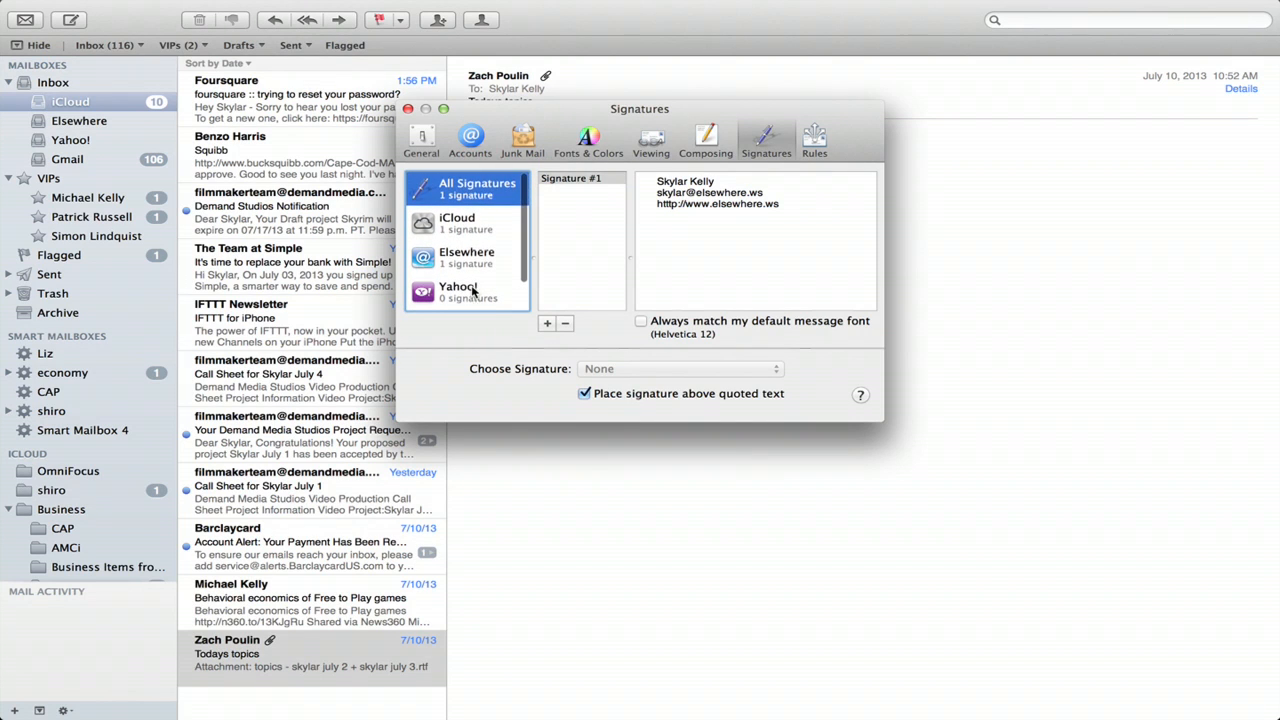
{"action": "left_click", "coordinate": [456, 222]}
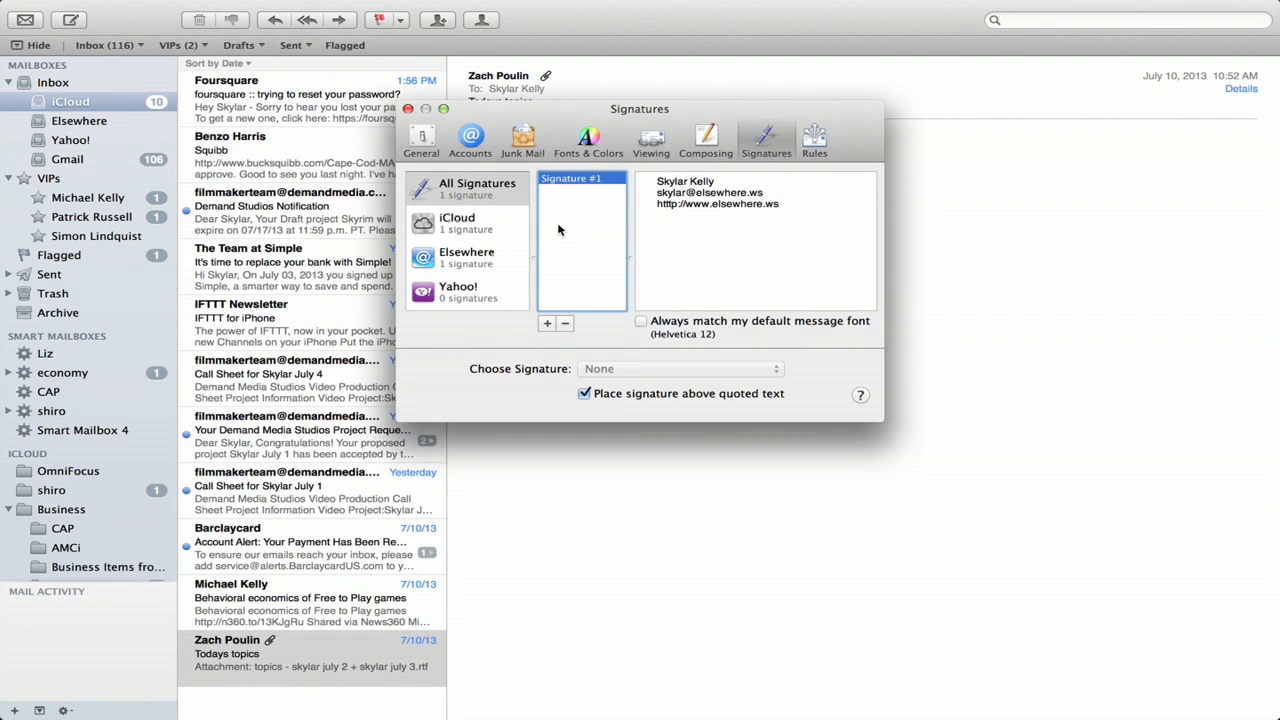
{"action": "left_click", "coordinate": [456, 222]}
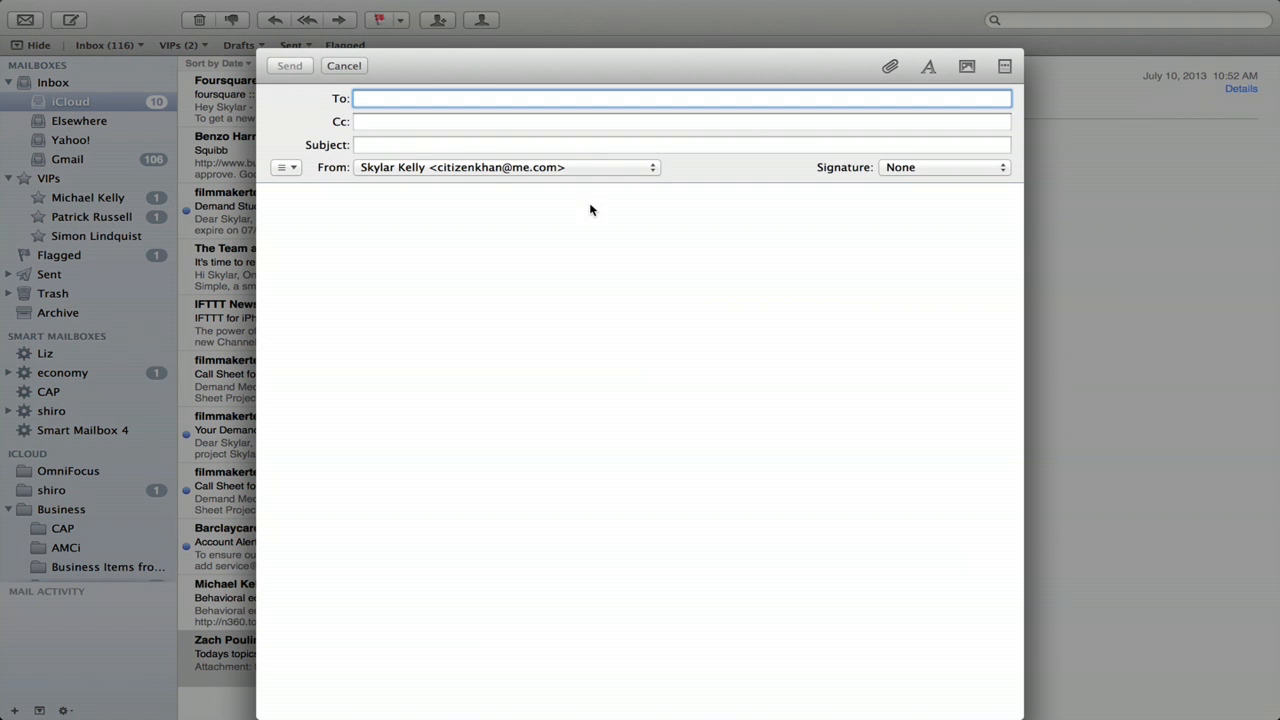
Insert Signature #1 into the blank new message and begin closing it to trigger the draft prompt
{"action": "left_click", "coordinate": [940, 168]}
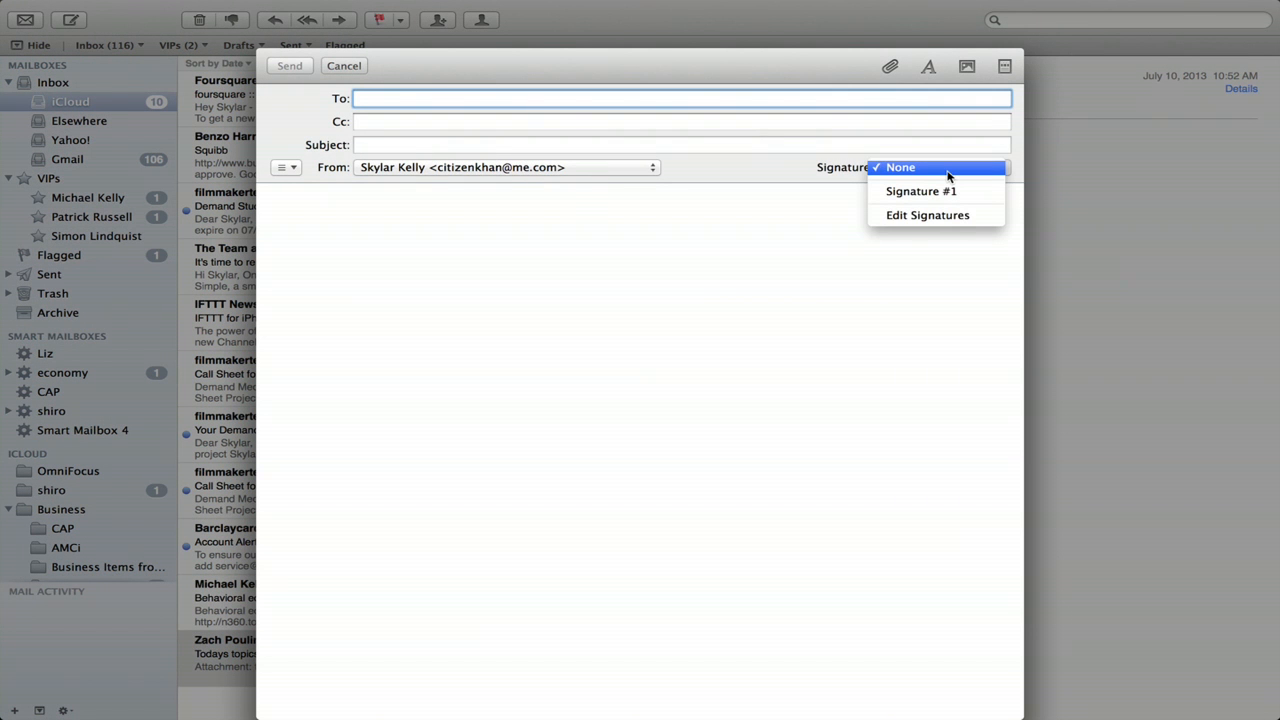
{"action": "left_click", "coordinate": [900, 168]}
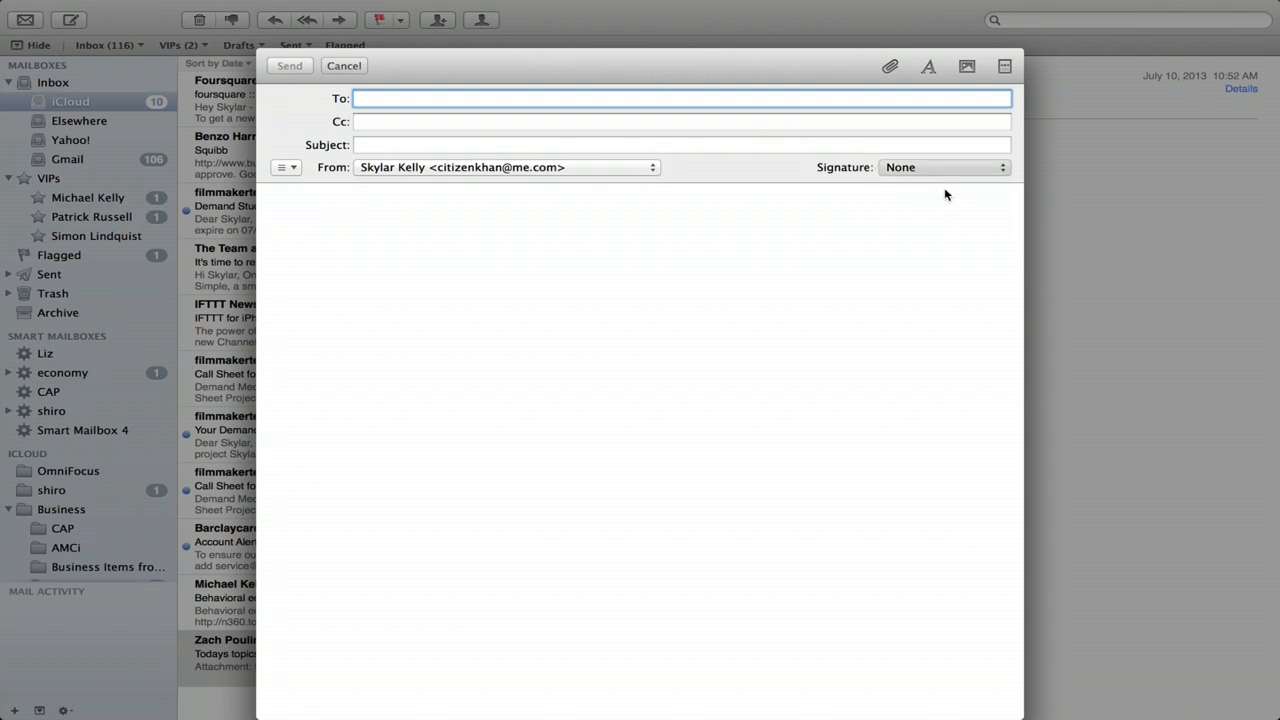
{"action": "left_click", "coordinate": [940, 168]}
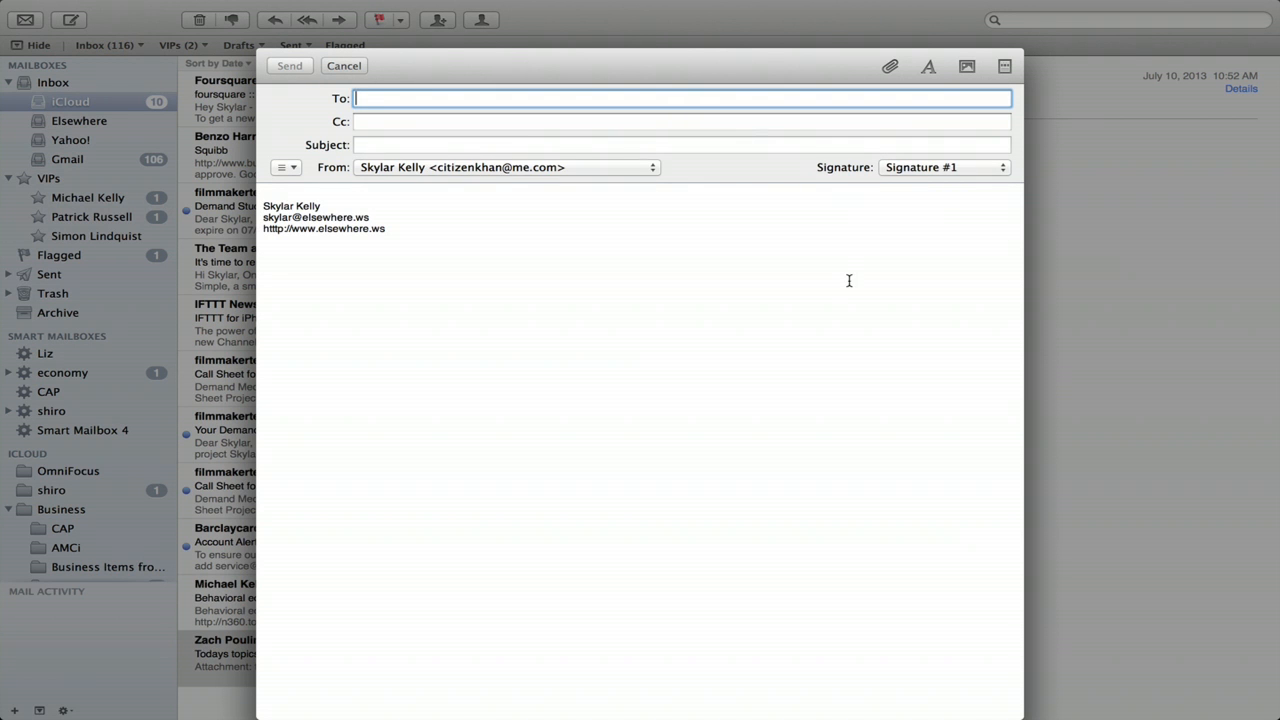
{"action": "left_click", "coordinate": [344, 64]}
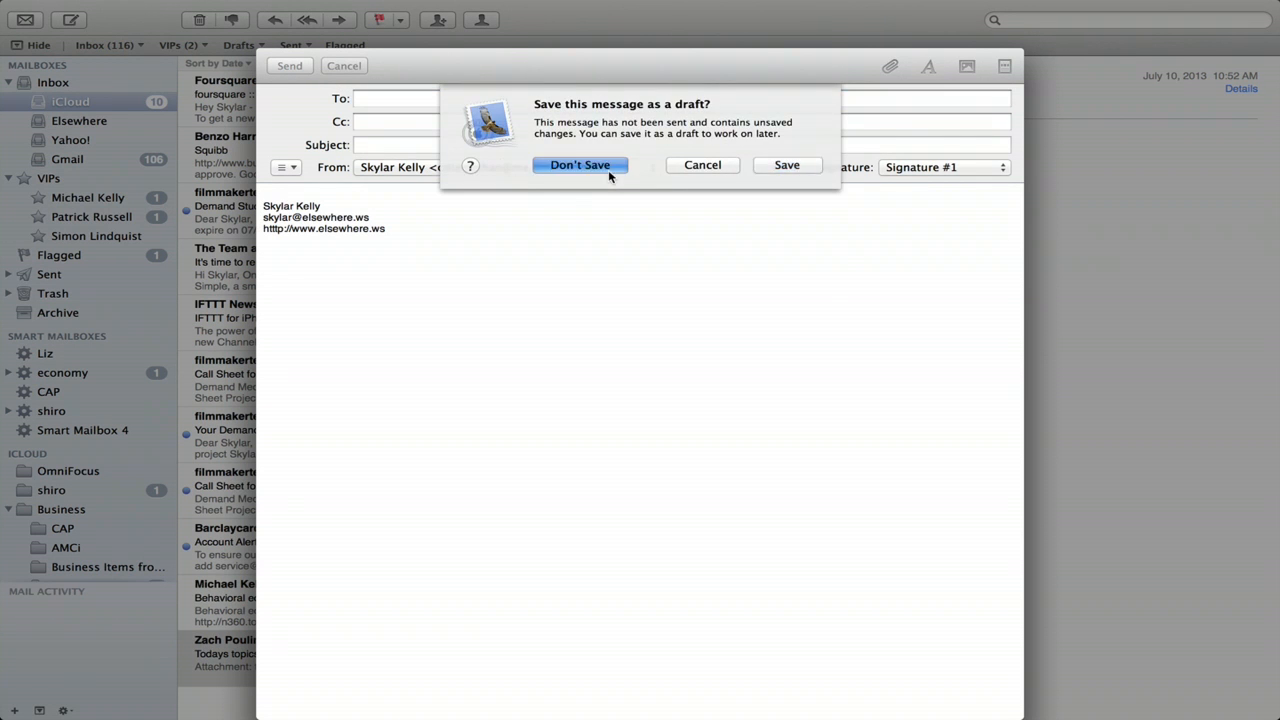
{"action": "left_click", "coordinate": [580, 164]}
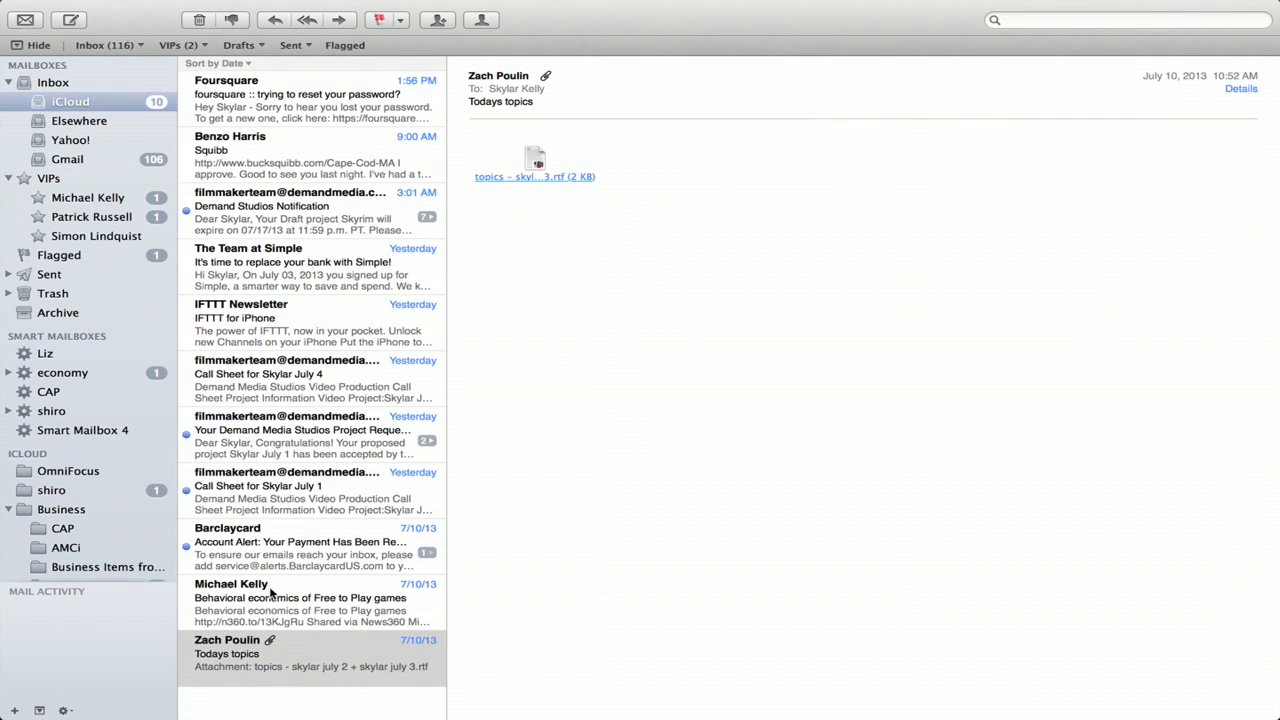
{"action": "left_click", "coordinate": [300, 652]}
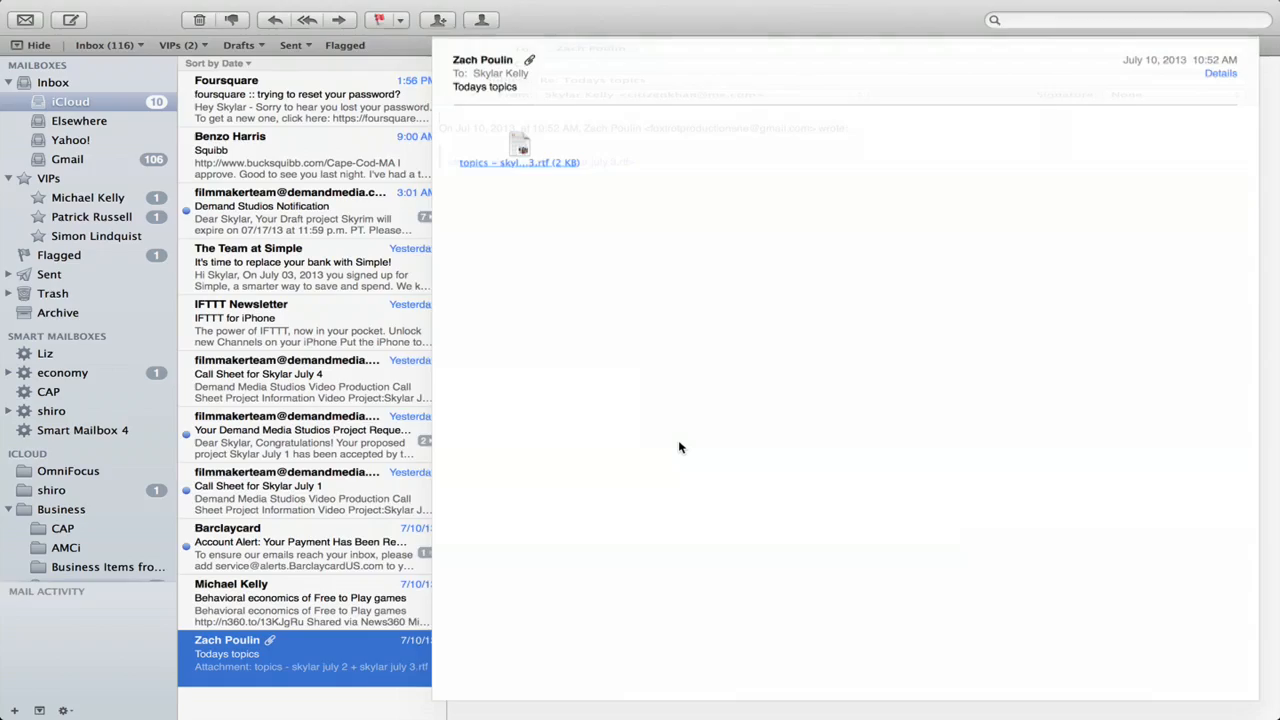
{"action": "left_click", "coordinate": [884, 66]}
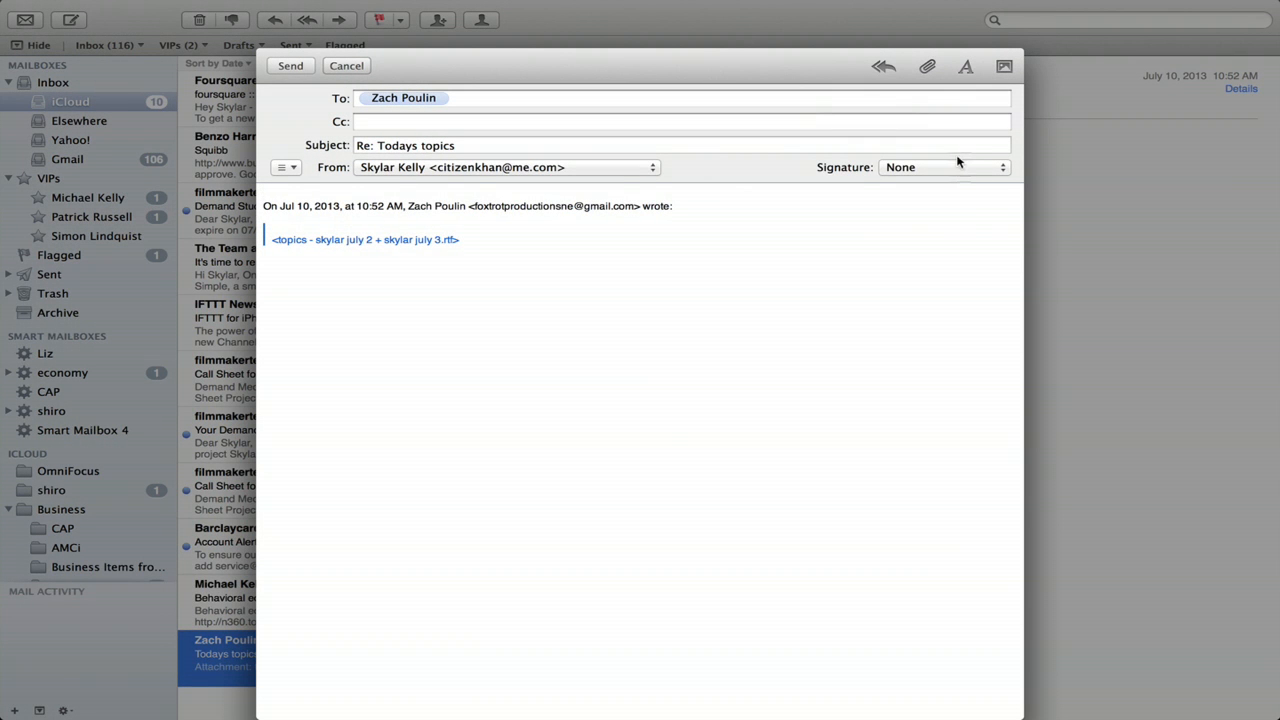
{"action": "left_click", "coordinate": [940, 168]}
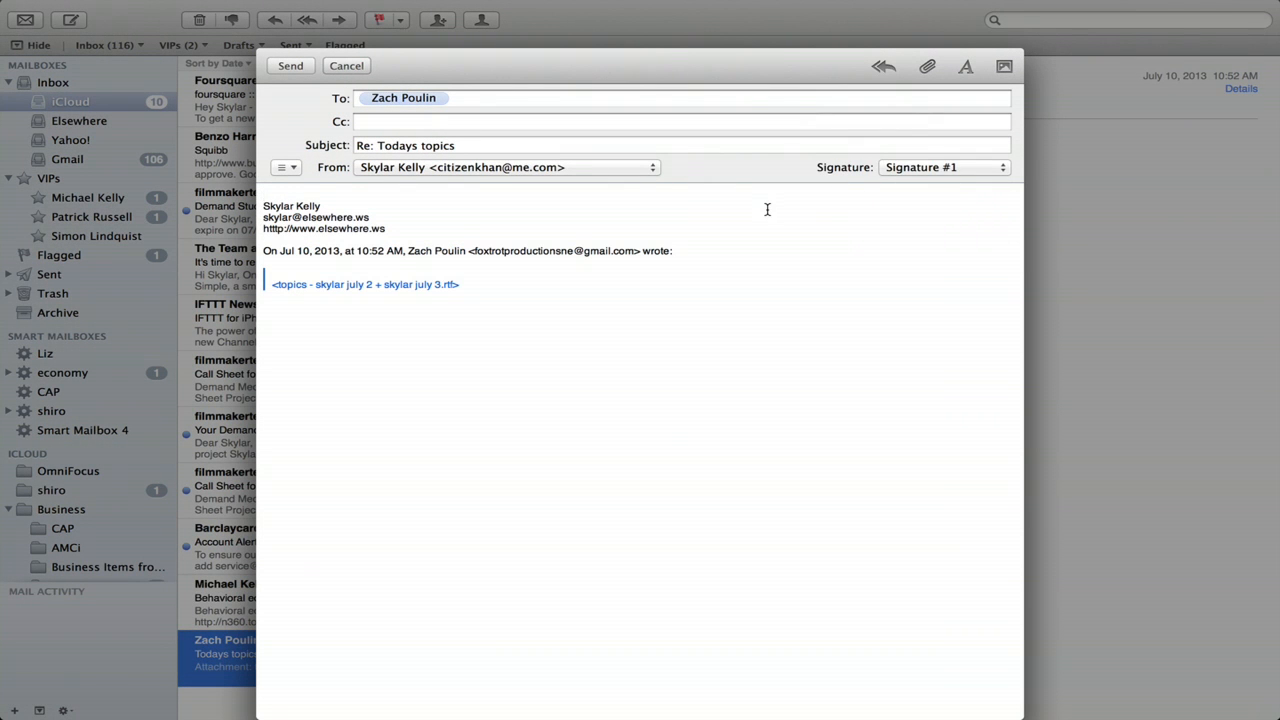